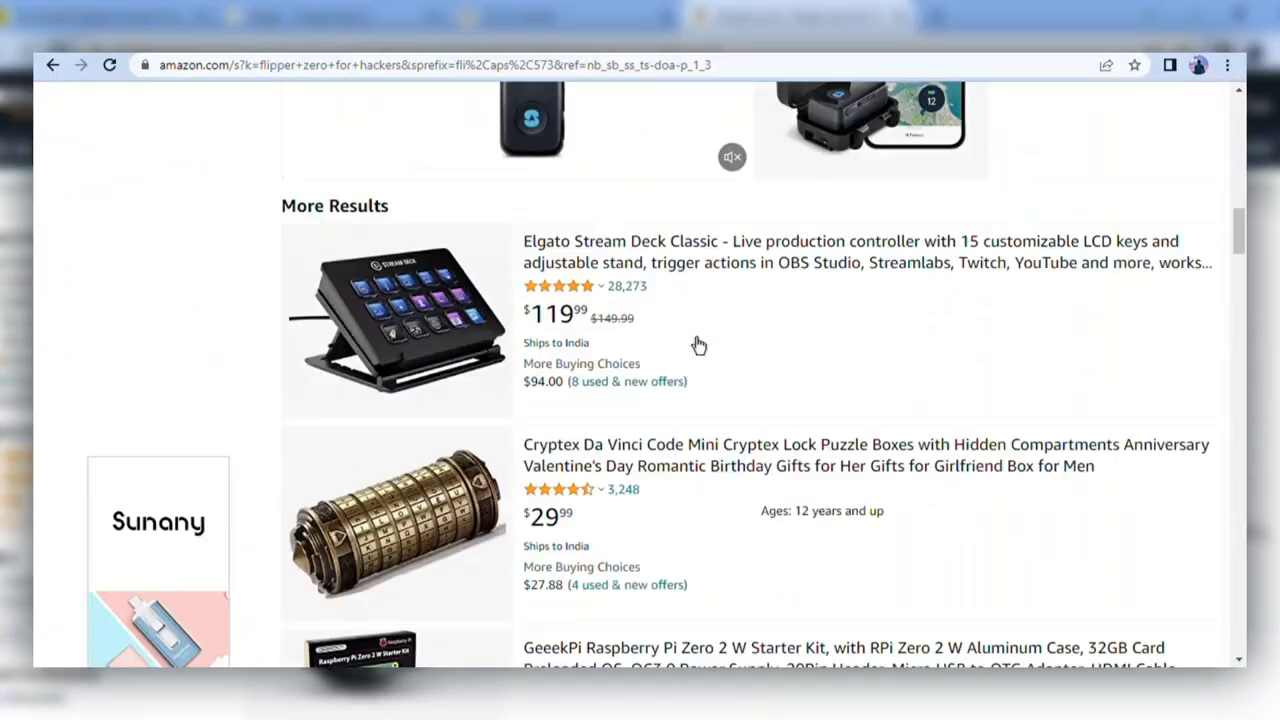
{"action": "scroll", "scroll_direction": "down", "scroll_amount": 3}
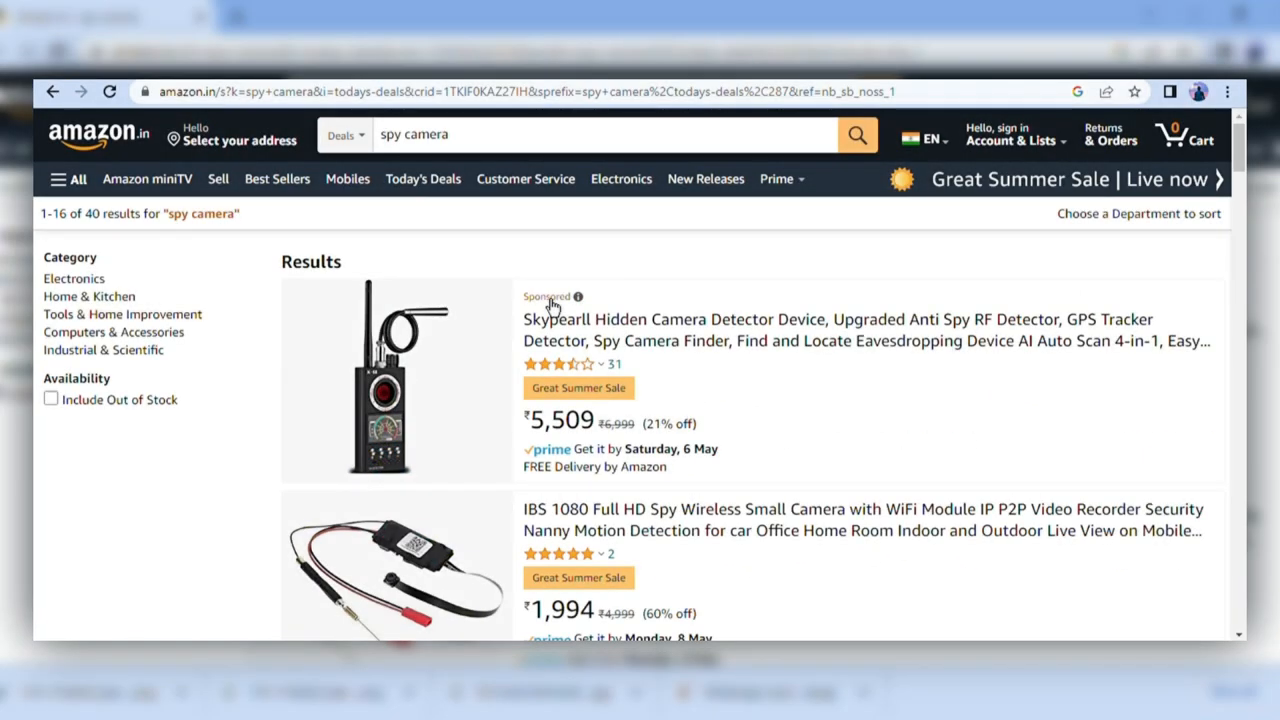
{"action": "scroll", "scroll_direction": "down", "scroll_amount": 3}
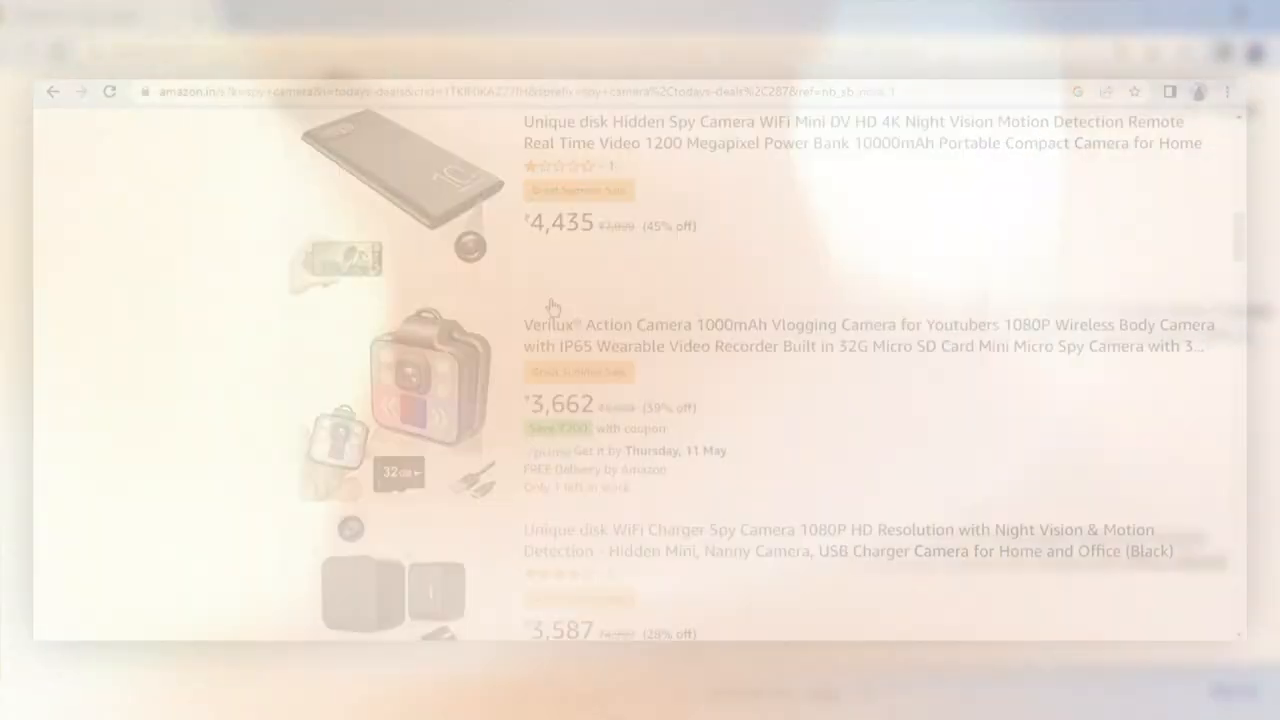